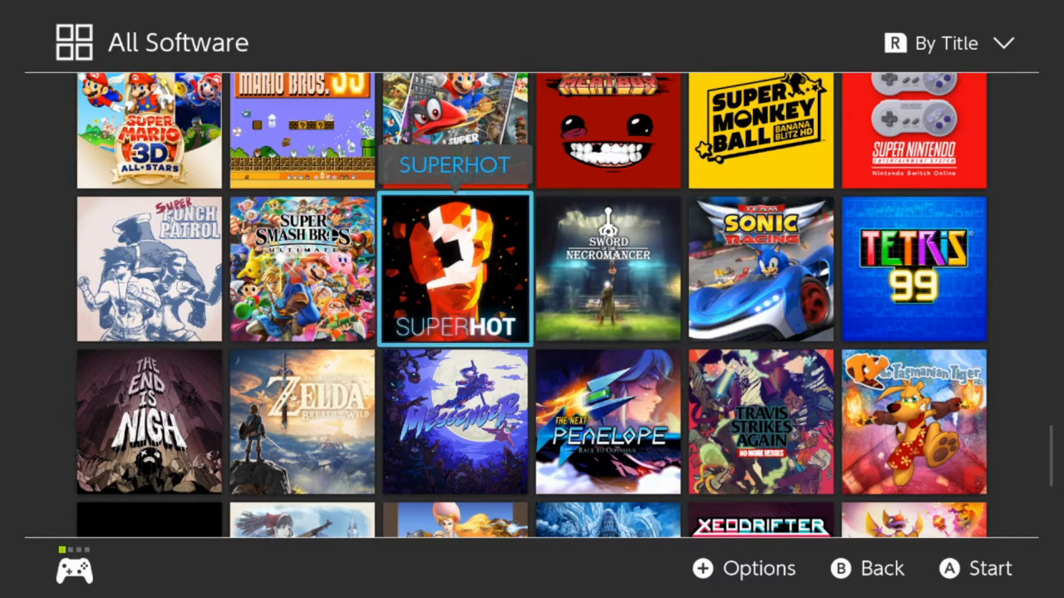
Launch SUPERHOT from the All Software library
left_click(455, 267)
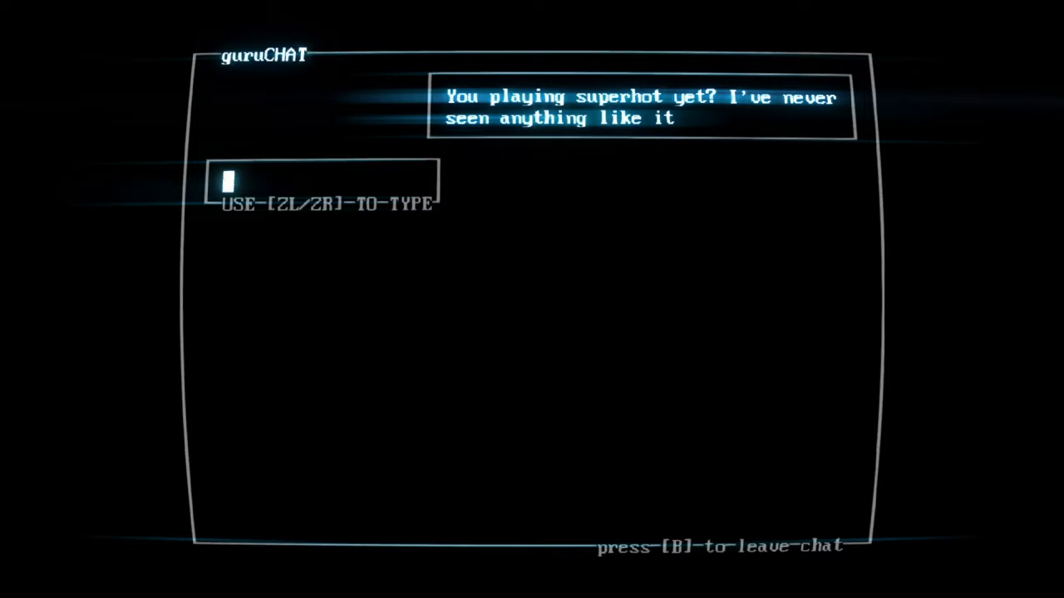
Reply in guruCHAT asking what they're talking about and 'sick how?', then send it
type("What are")
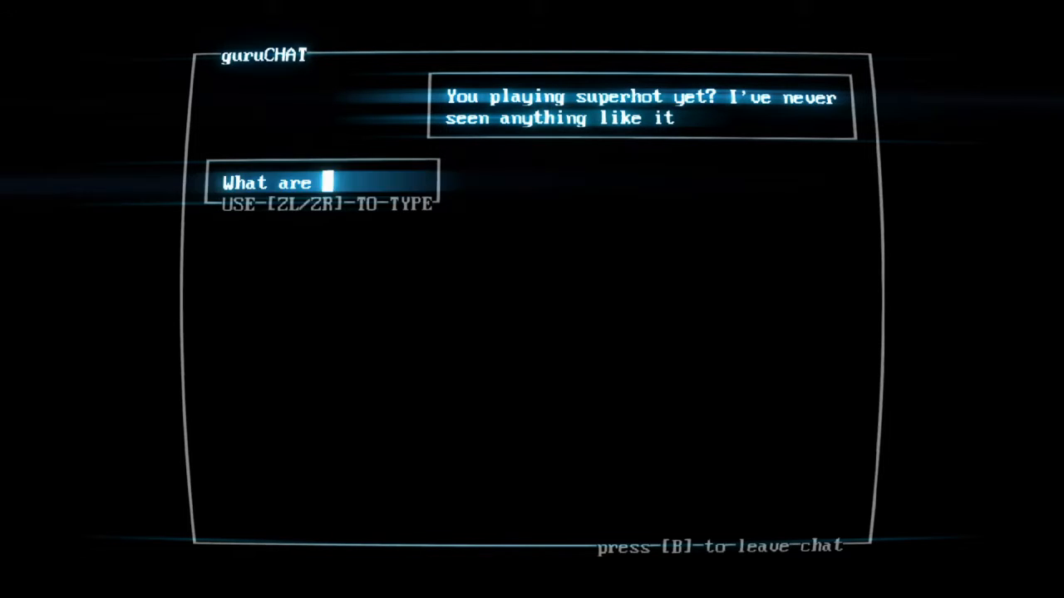
type("you talking about")
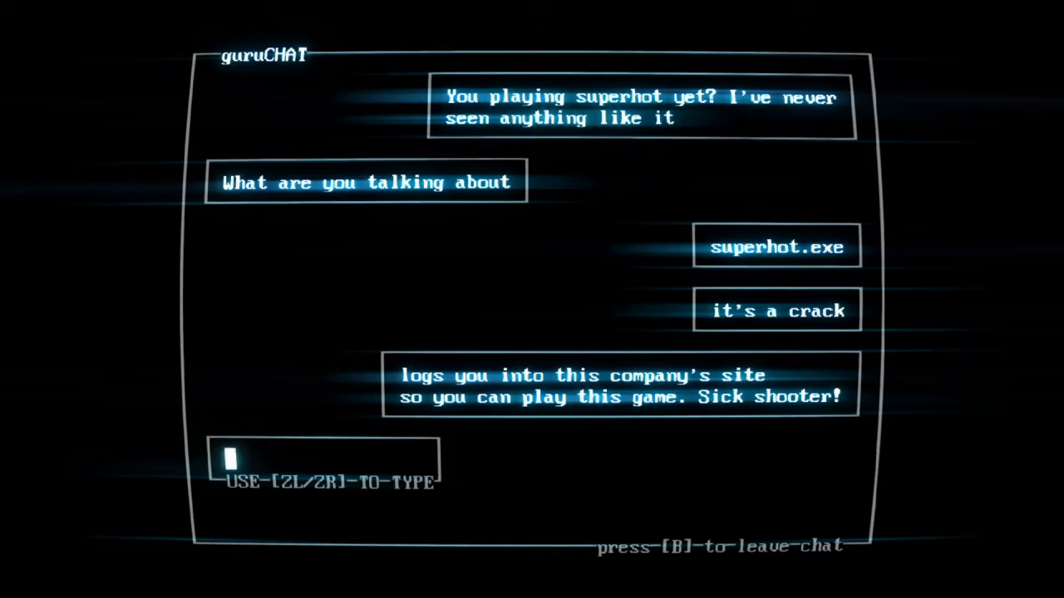
type("sick how?")
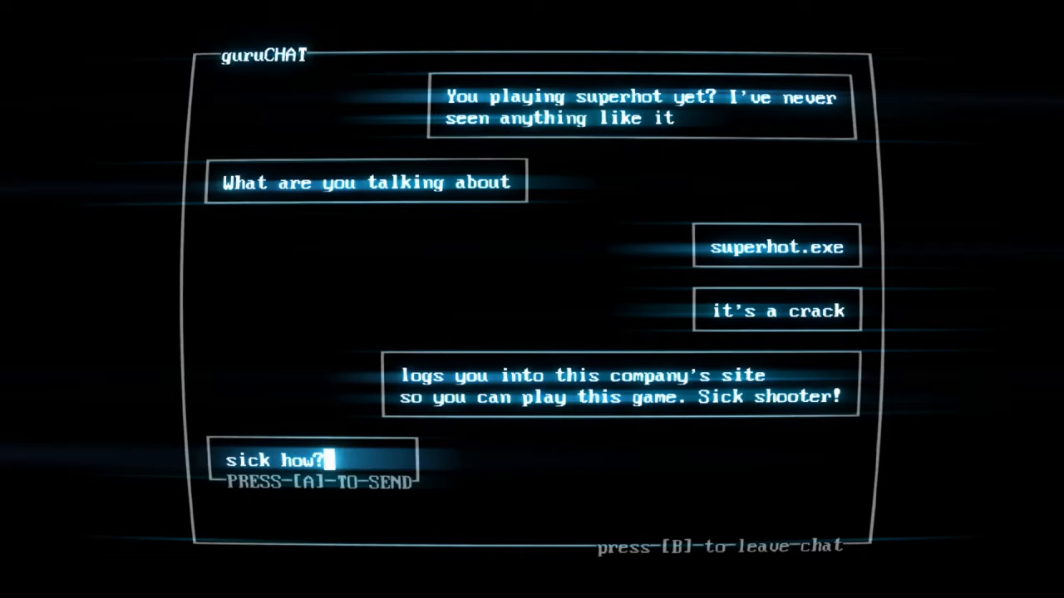
key("A")
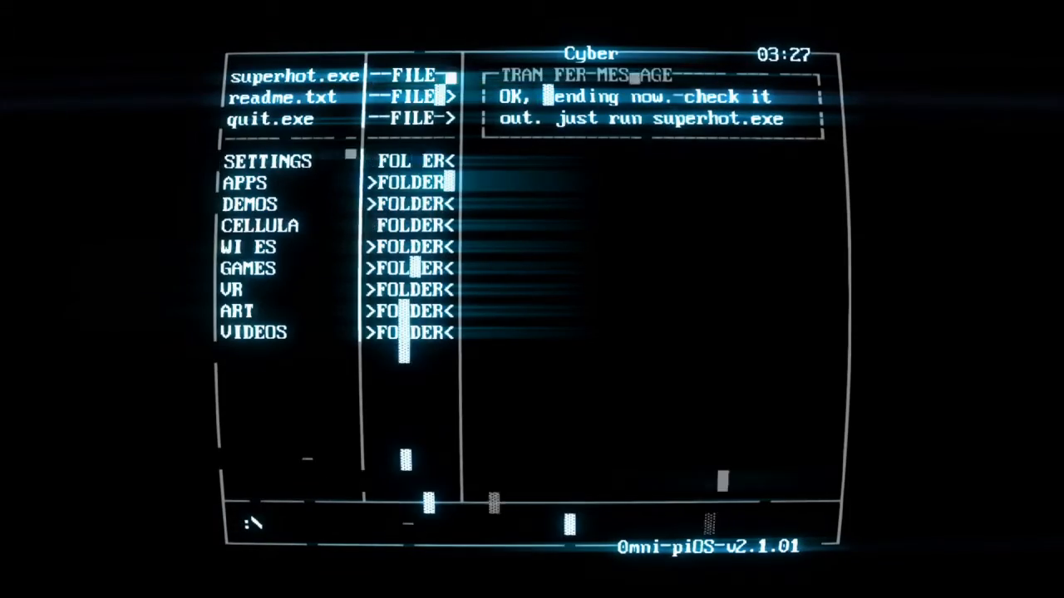
Run superhot.exe from the Omni-piOS file list
double_click(300, 75)
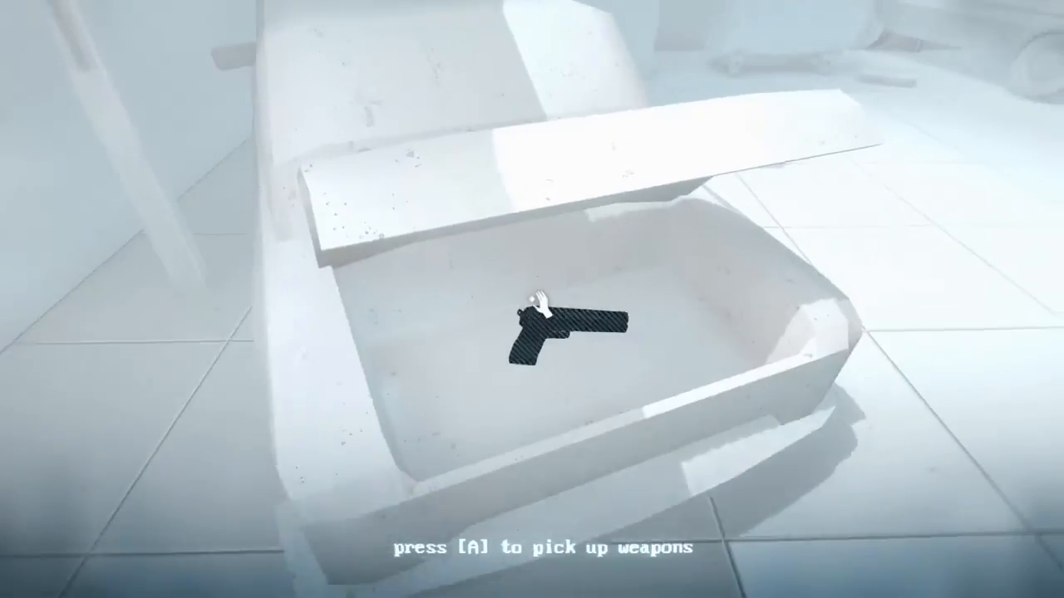
Pick up the pistol from the car and shoot both red enemies in the alley
key("a")
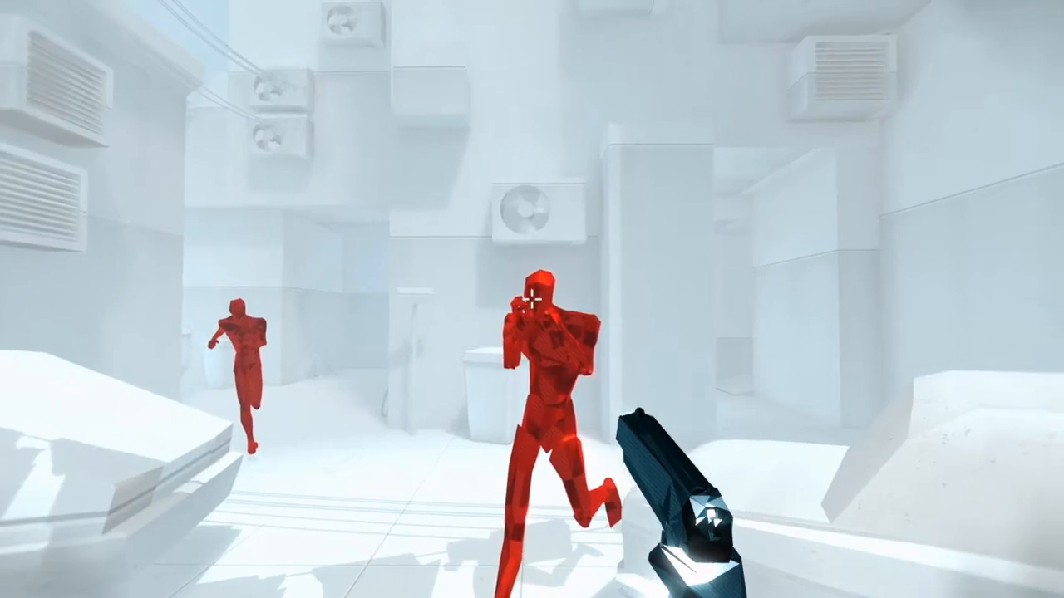
left_click(532, 299)
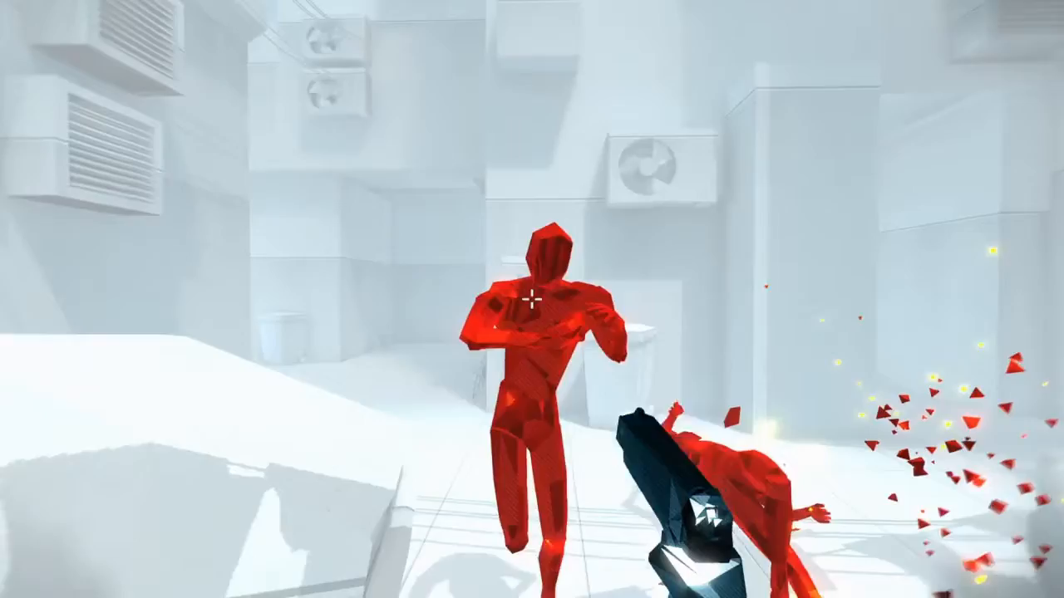
left_click(532, 300)
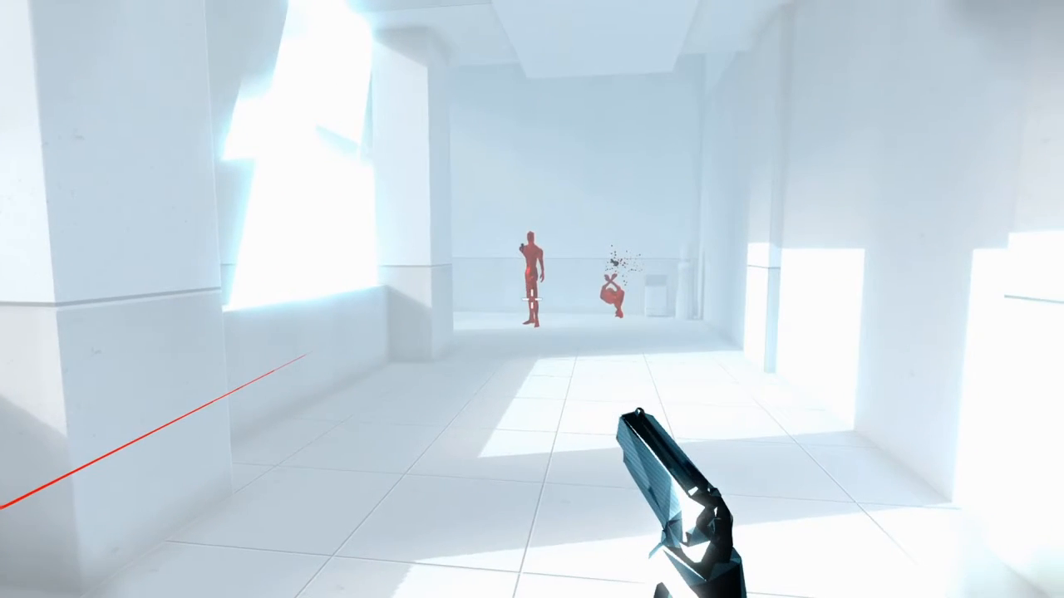
Shoot the red enemy down the corridor and the one beside the van
left_click(526, 300)
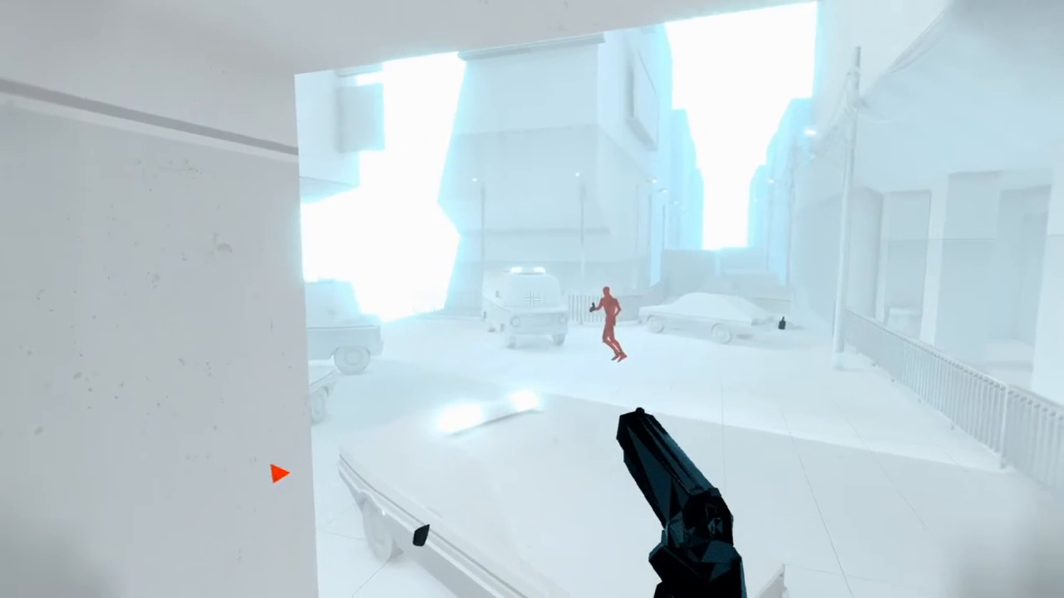
left_click(532, 299)
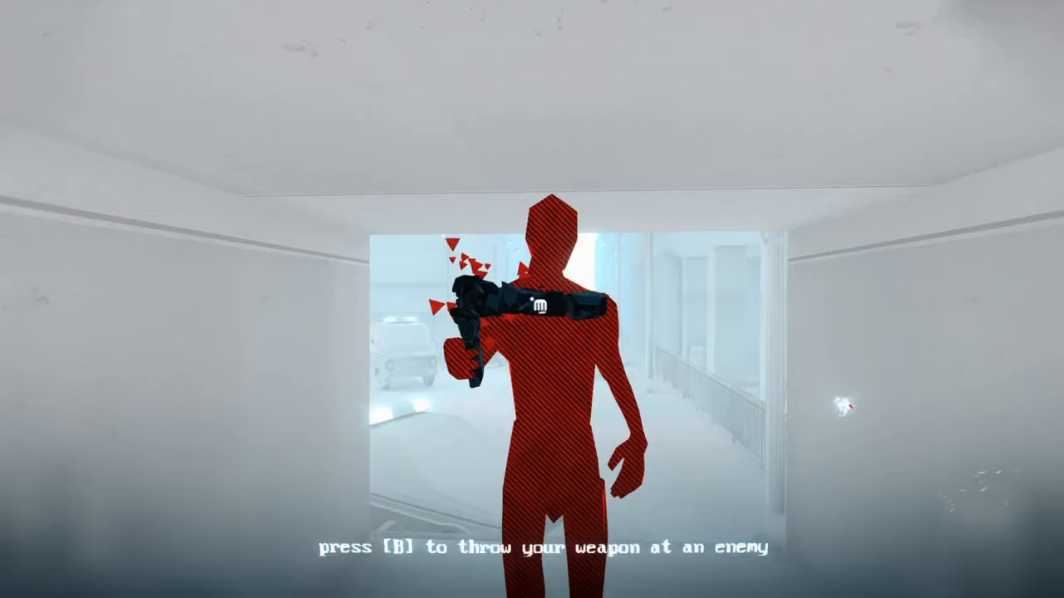
Throw the gun at the nearby enemy, then shoot the two red enemies at the doorway
key("b")
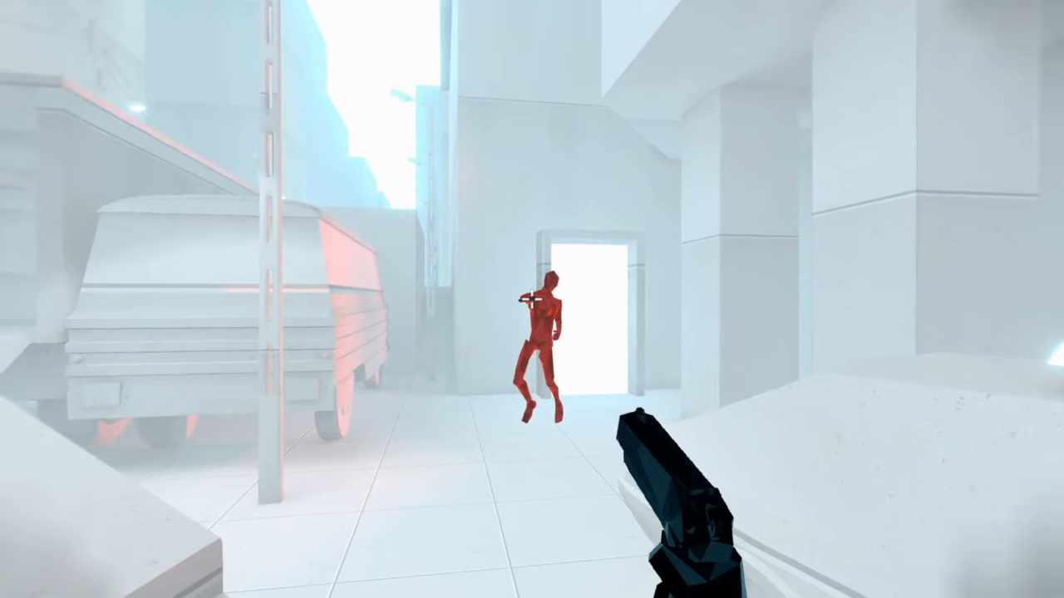
left_click(532, 299)
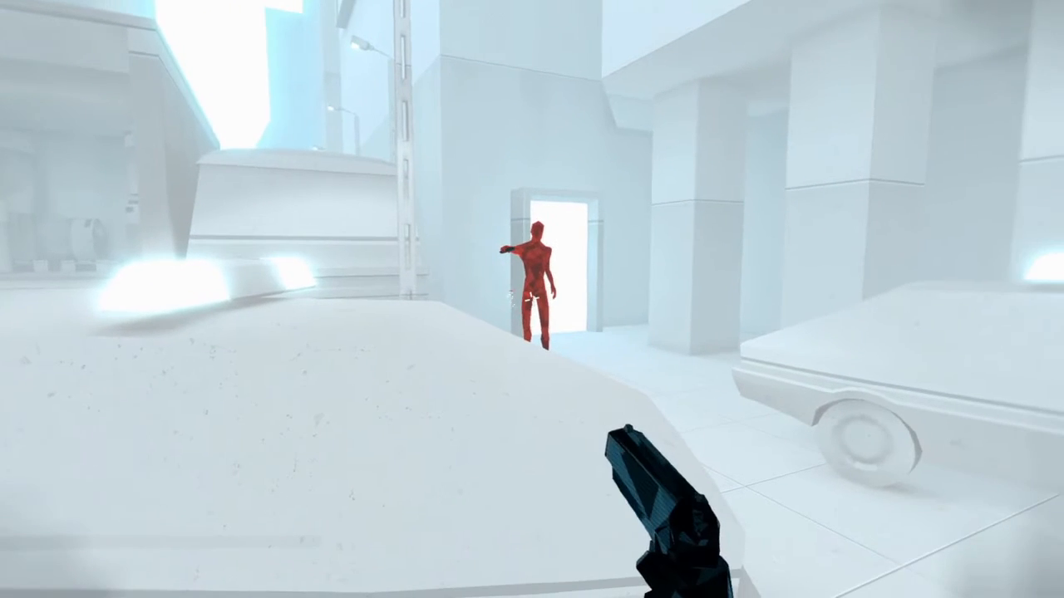
left_click(532, 300)
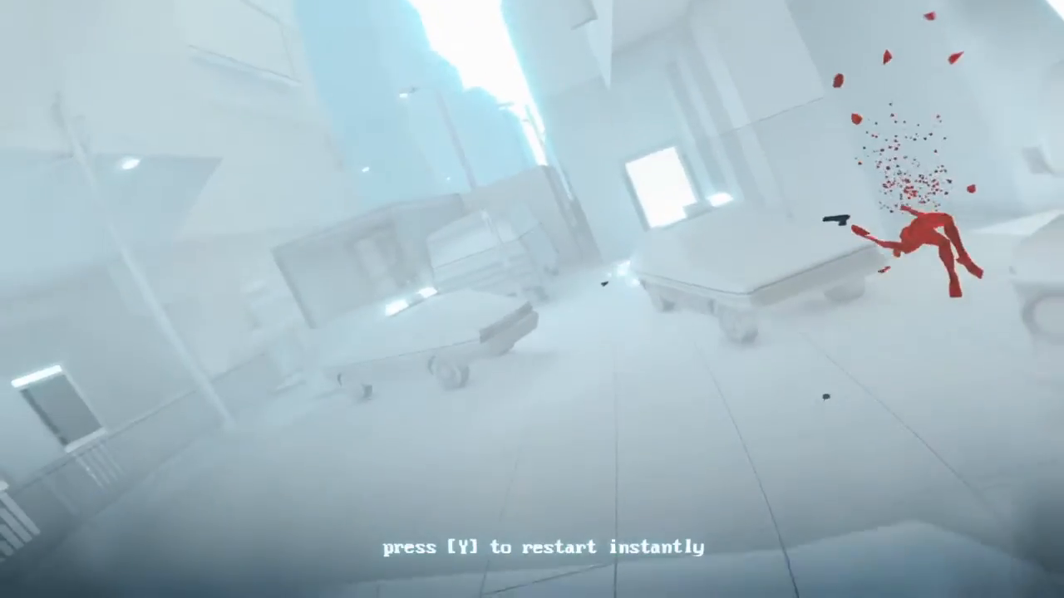
After restarting, shoot the charging red enemy and the gunman in the doorway
key("y")
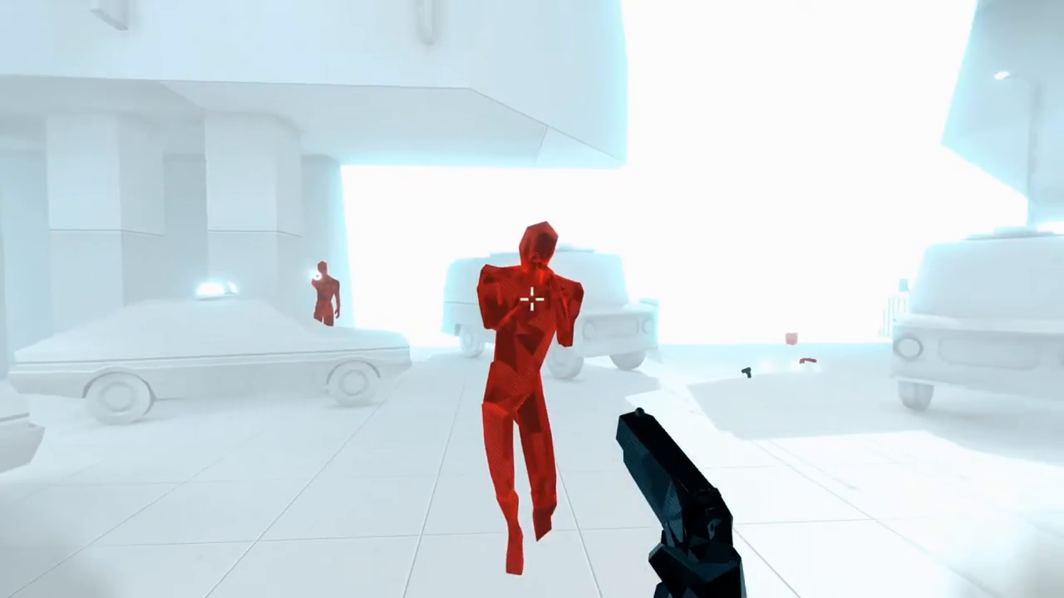
left_click(530, 299)
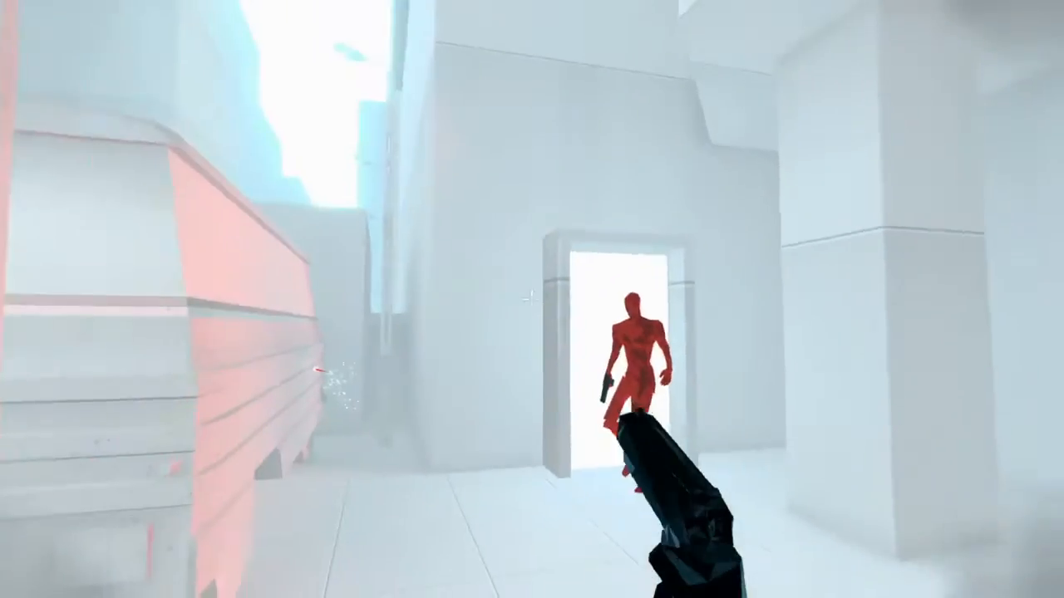
left_click(532, 299)
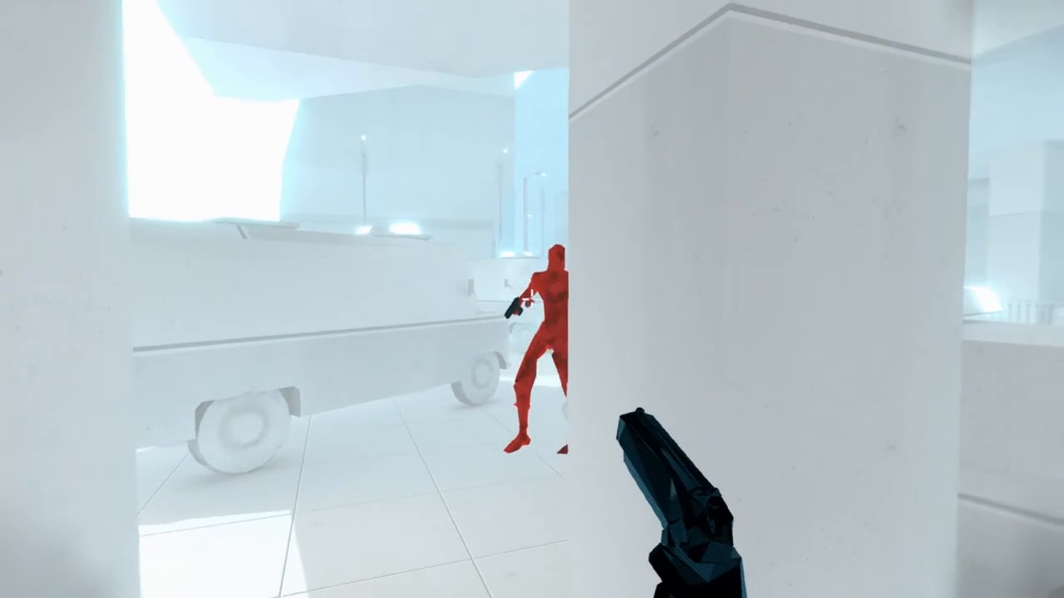
Shoot the gunman stepping out beside the pillar and finish him off
left_click(532, 299)
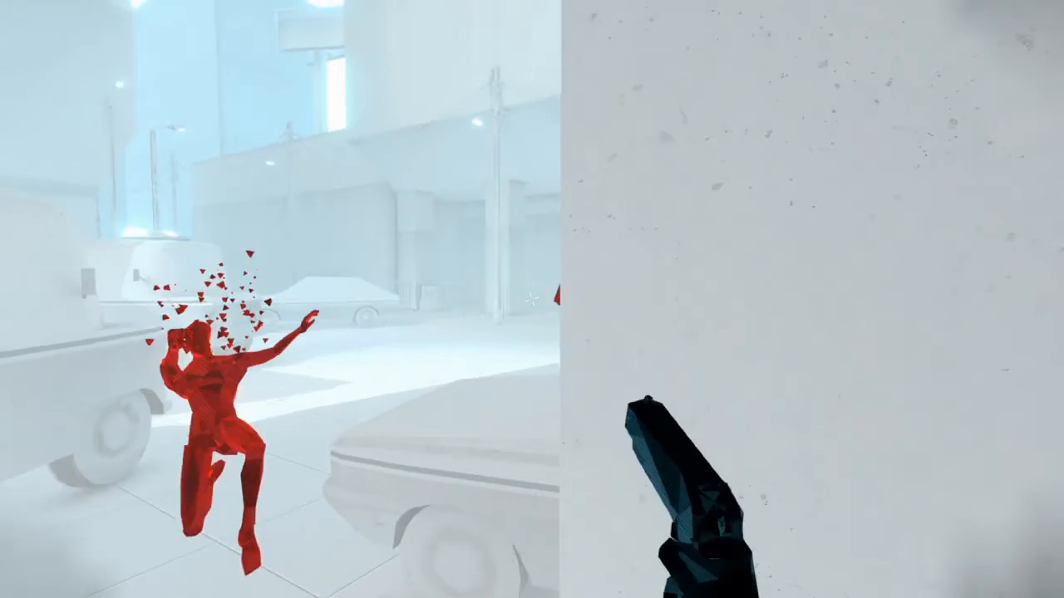
left_click(532, 299)
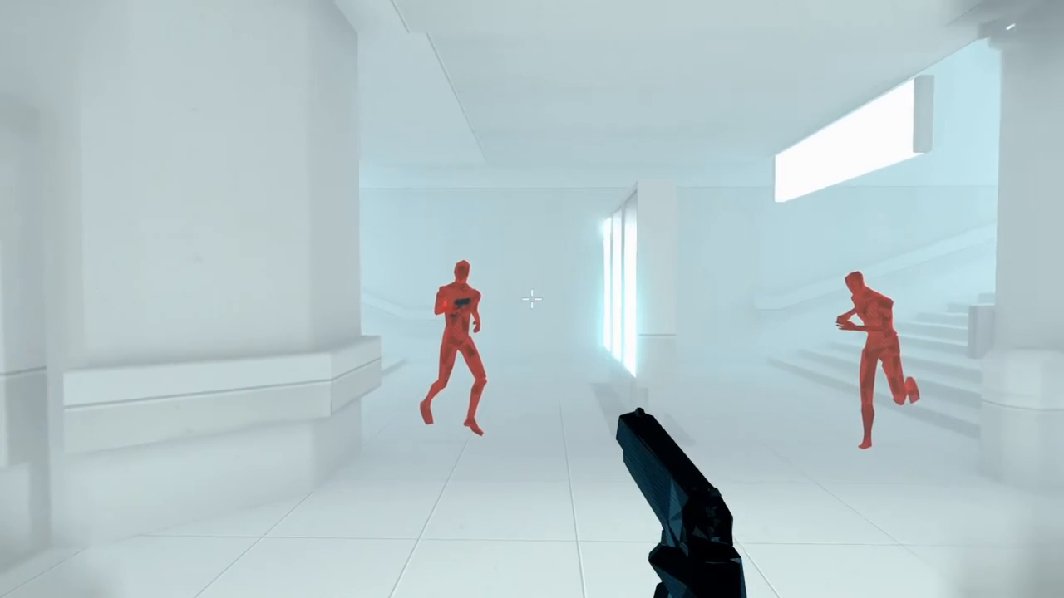
Shoot the red figure charging through the hallway beside the stairs
left_click(532, 299)
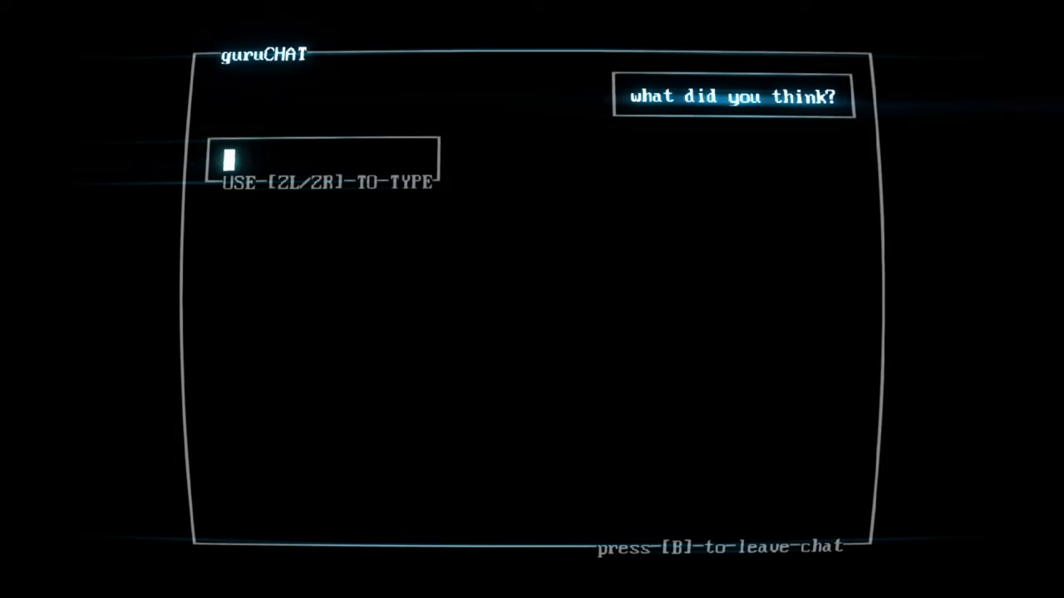
Reply 'interesting idea... factory, then an alley and' subway, then 'that's one word for it'
type("interesting idea. not sure what I'm")
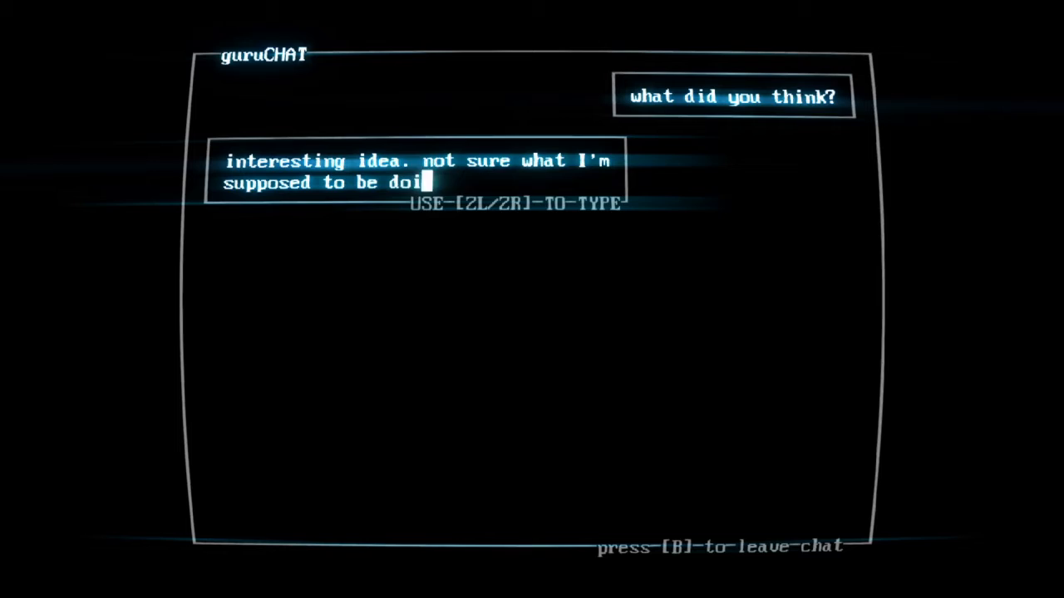
type("ng tho. I think I was in a")
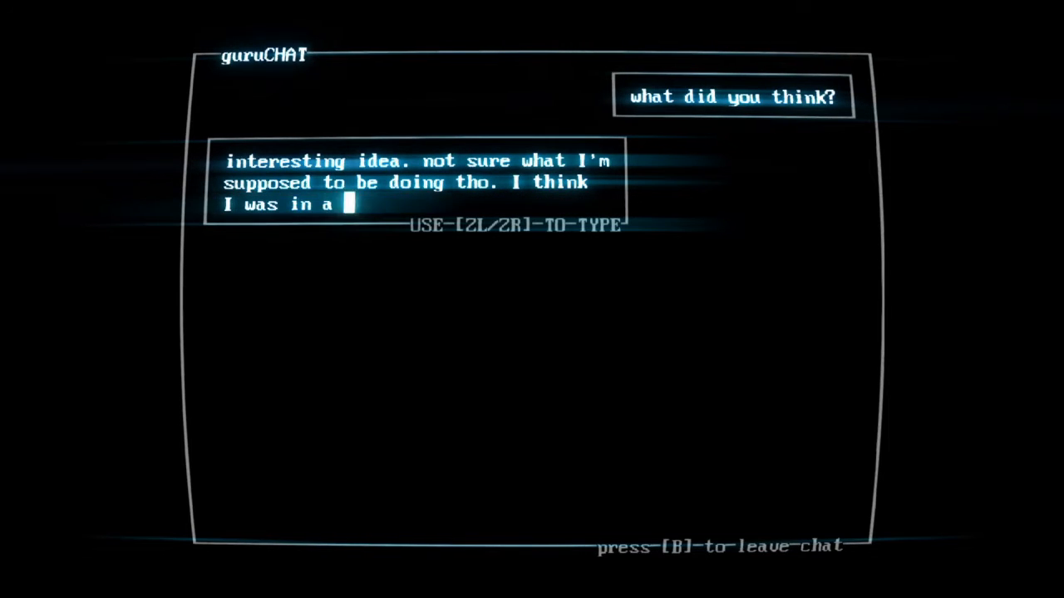
type("factory, then an alley and")
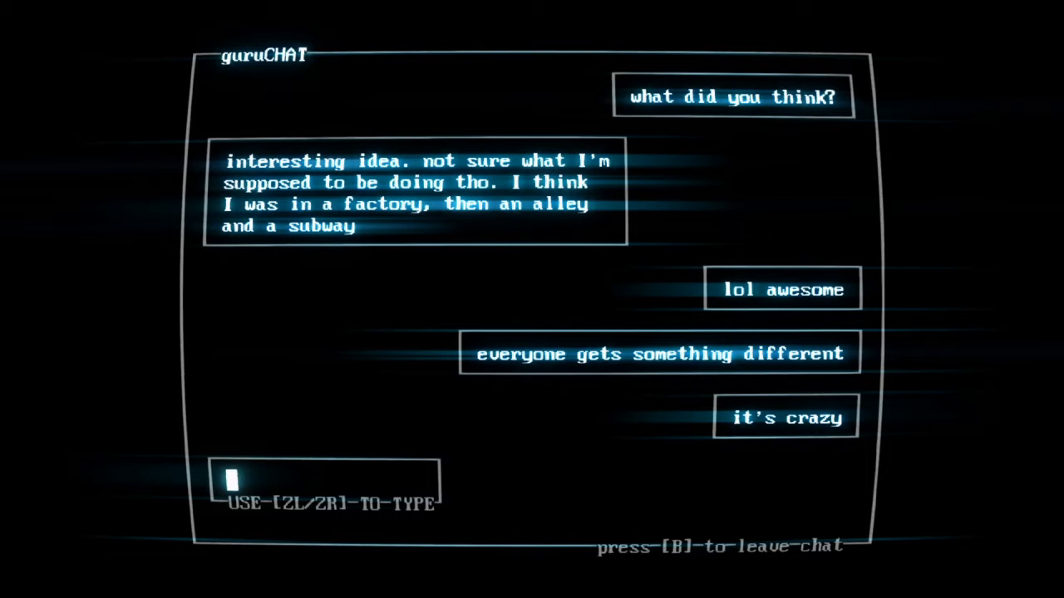
type("that's one word for i")
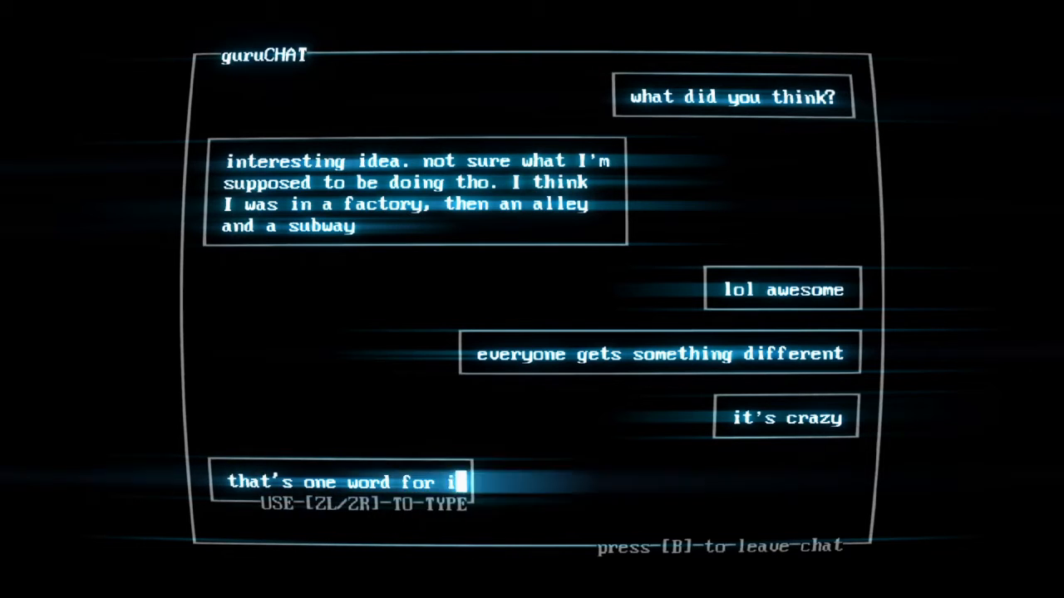
type("t")
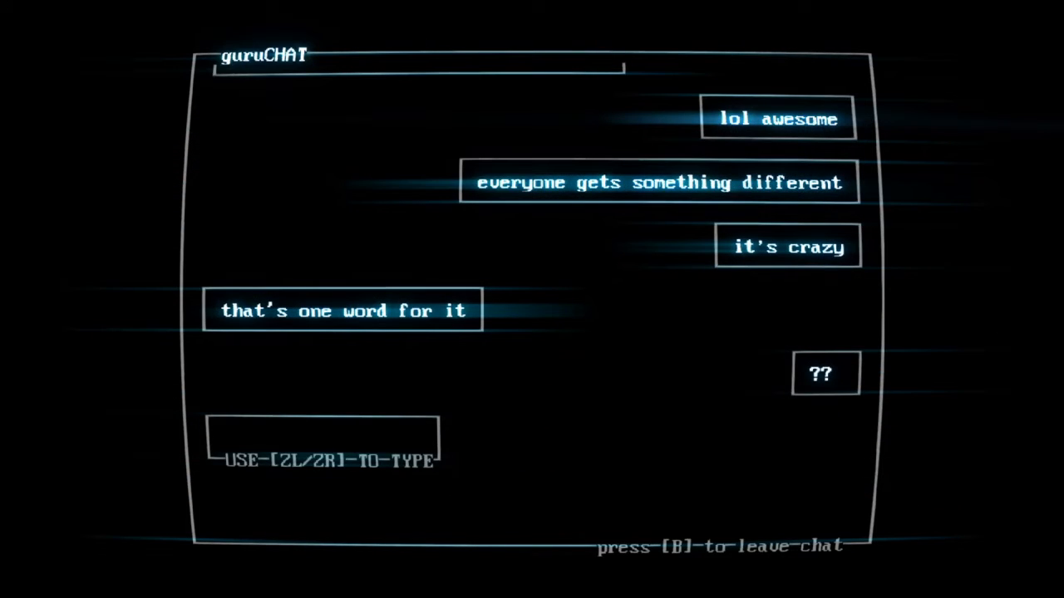
Reply about 'some bad glitches at the end, unauthorized something something'
type("some bad glitches at")
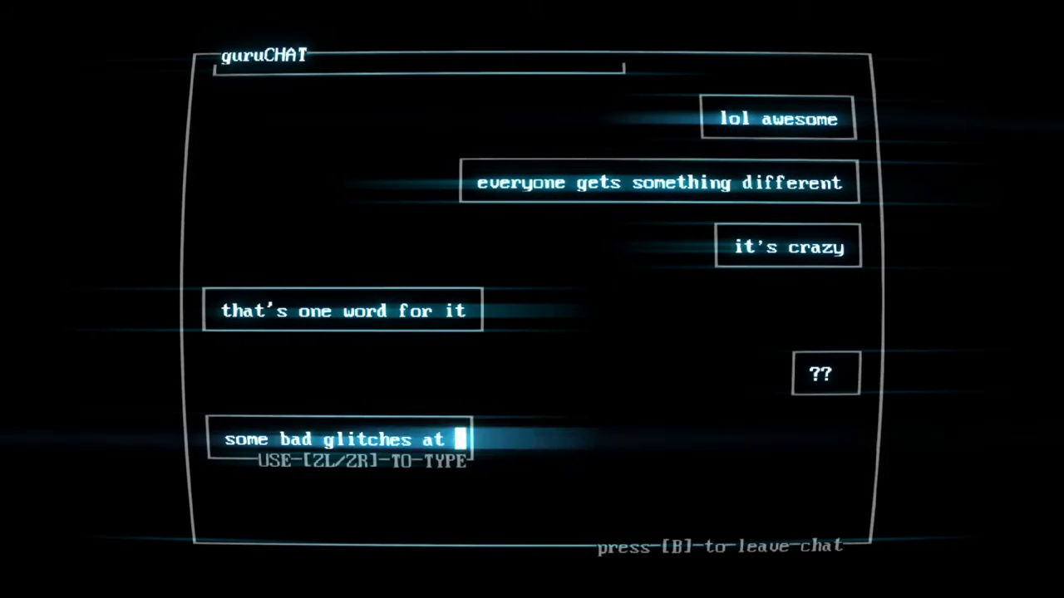
type("the end. unauthorized somet")
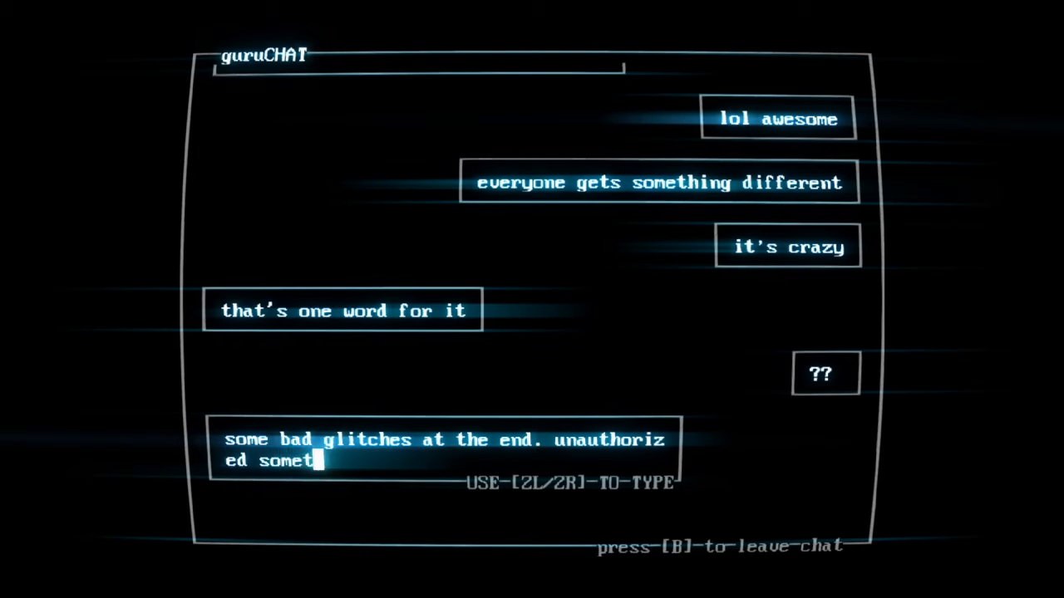
type("hing something then i go")
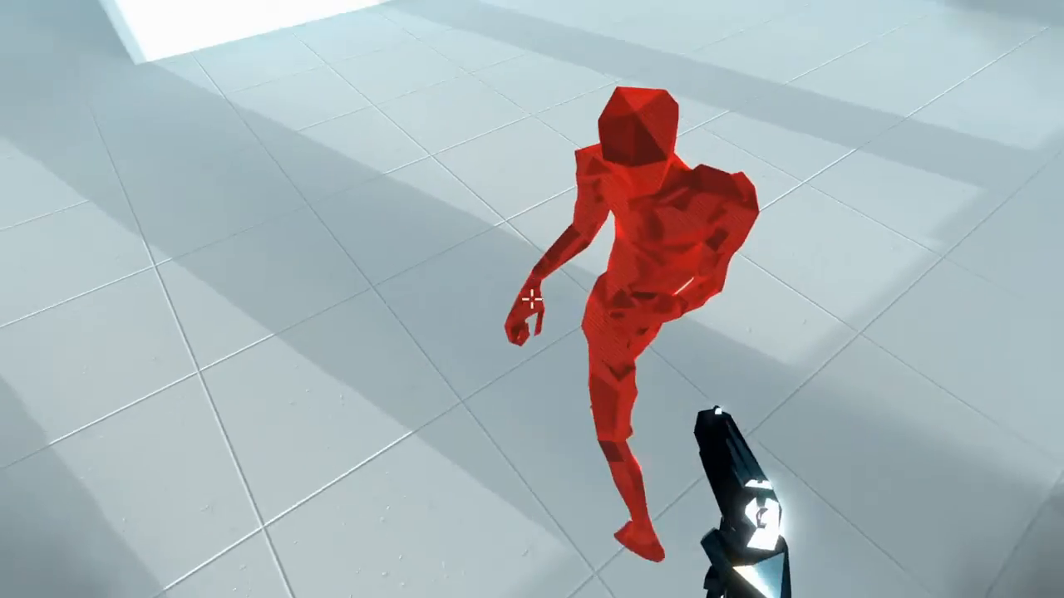
Shoot at the red gunmen in front, by the windows and across the garage until killed
left_click(532, 303)
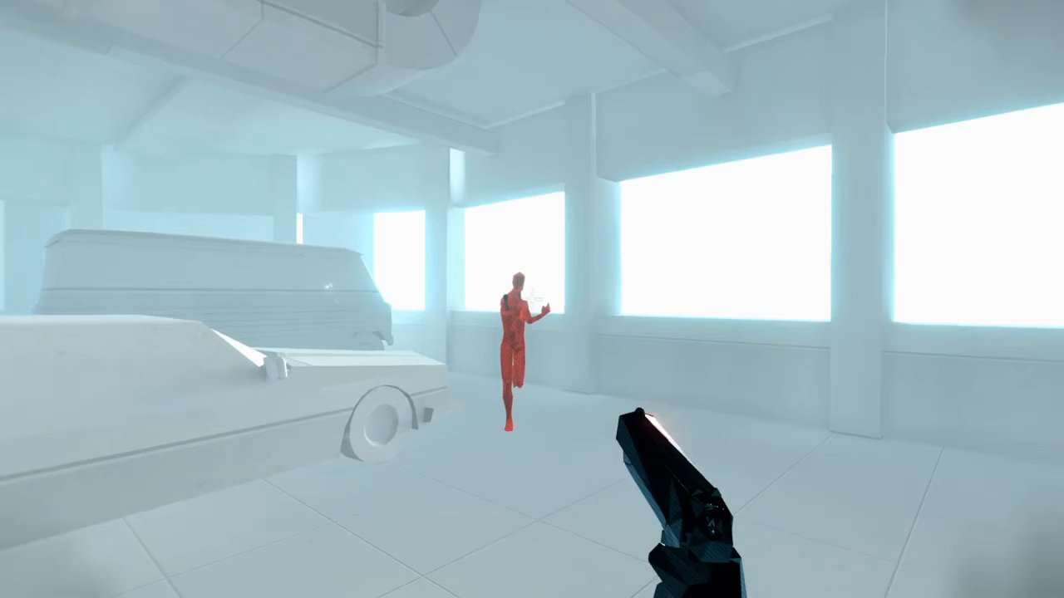
left_click(532, 299)
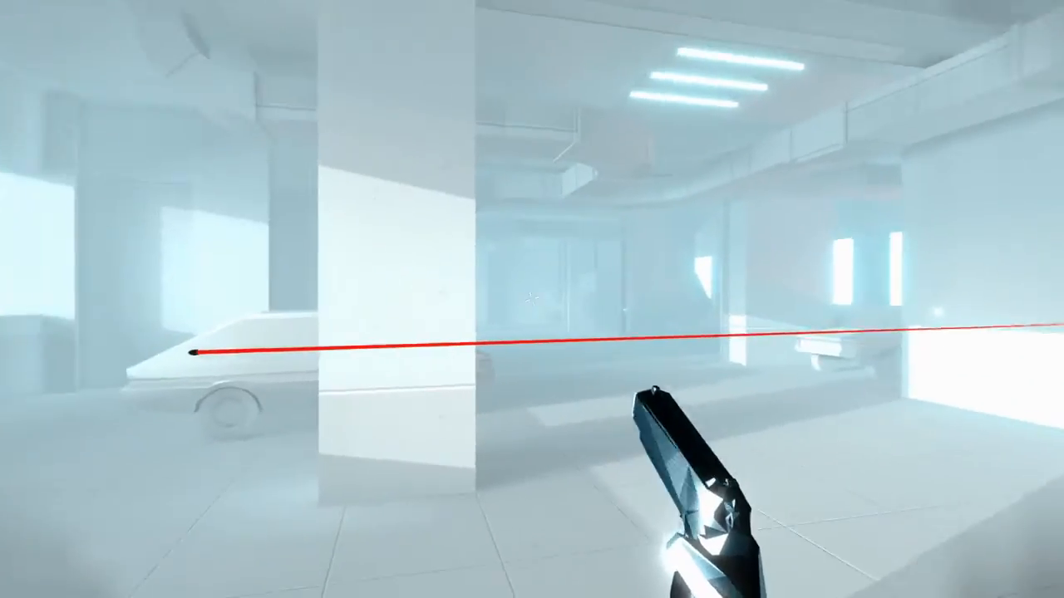
left_click(532, 303)
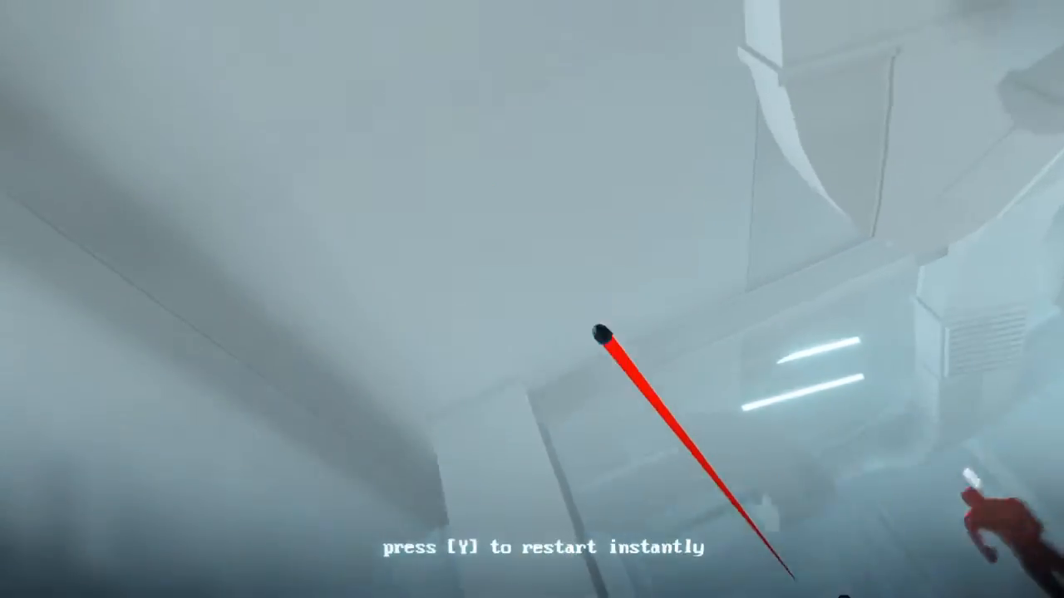
Restart the garage level and shatter the red enemy standing beside the parked car
key("y")
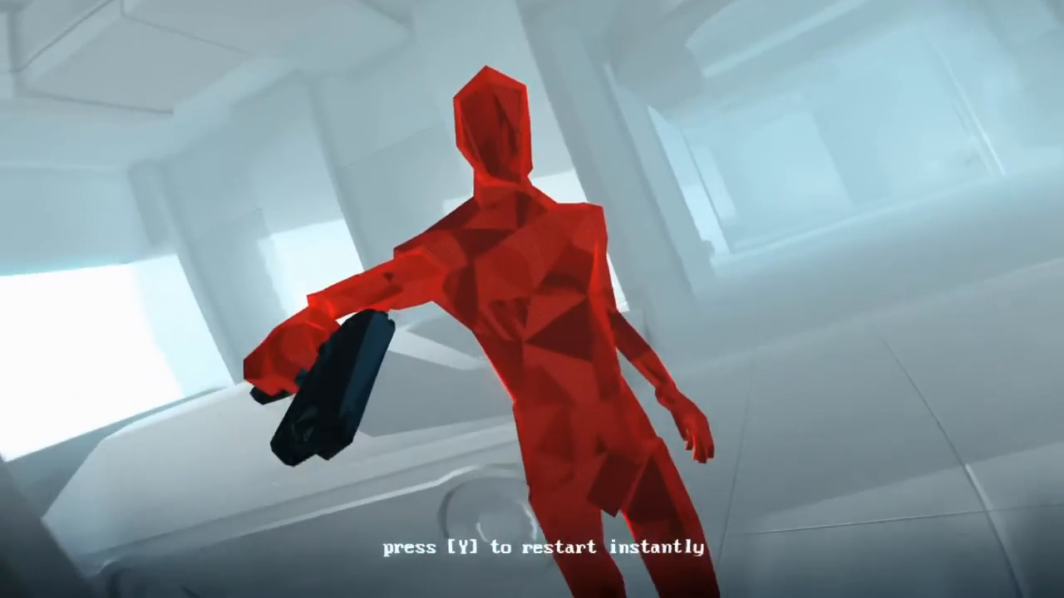
key("y")
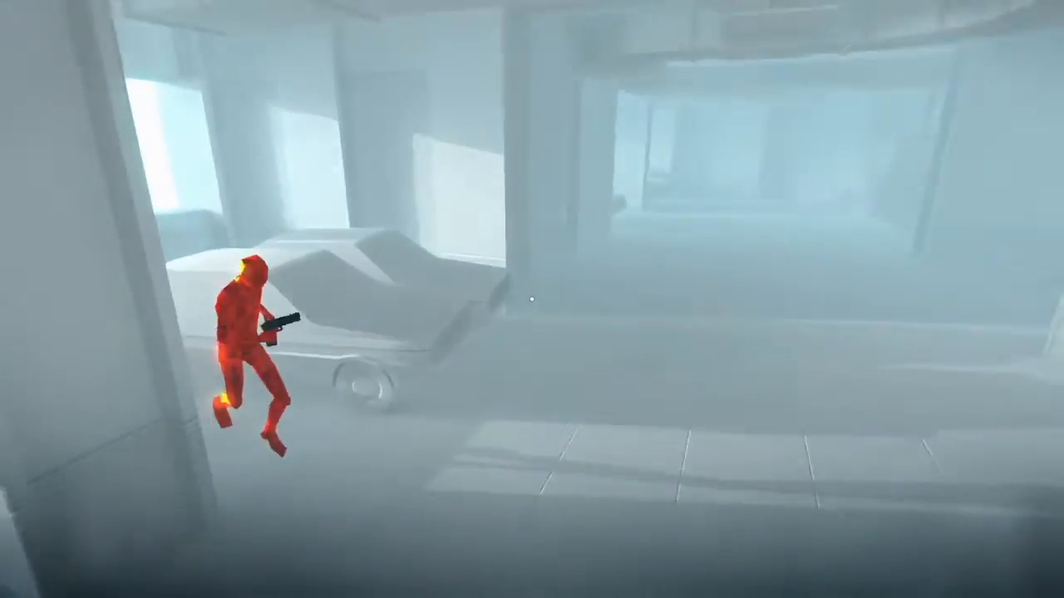
left_click(532, 300)
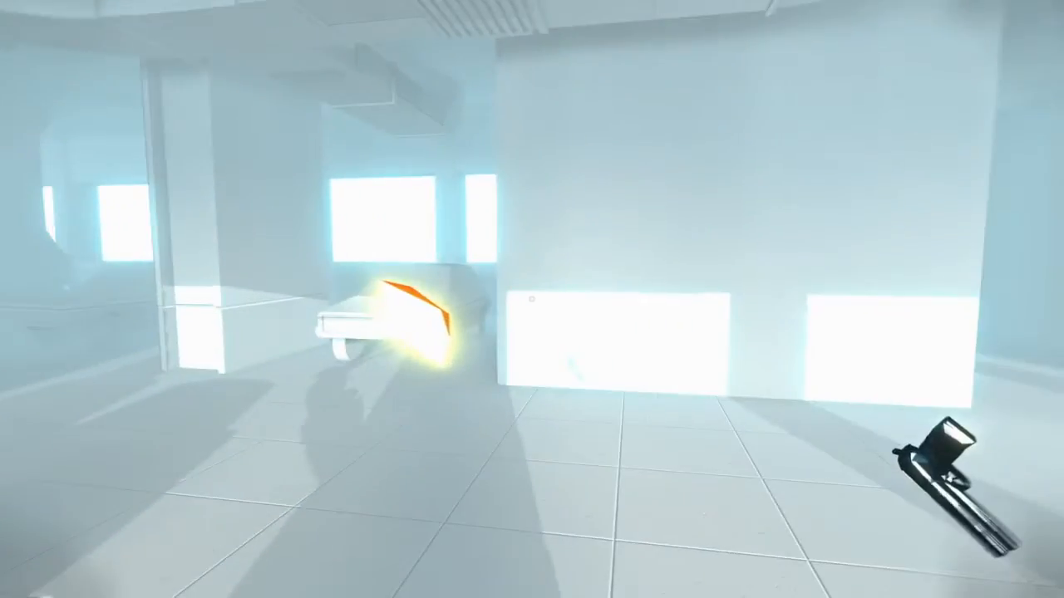
mouse_move(532, 312)
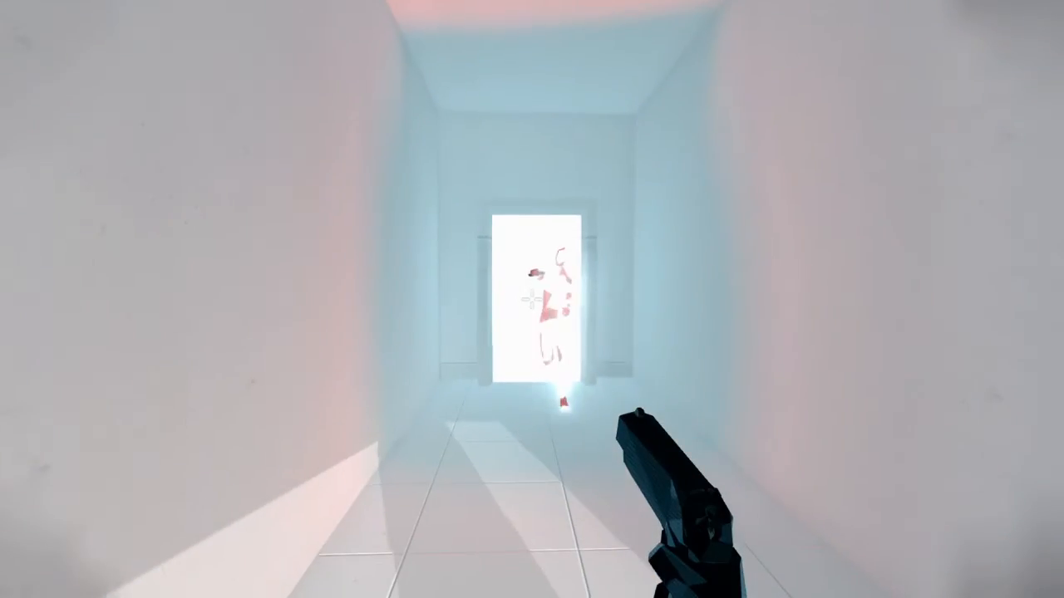
Shoot the enemy at the corridor's end and the one running between the cars
left_click(532, 299)
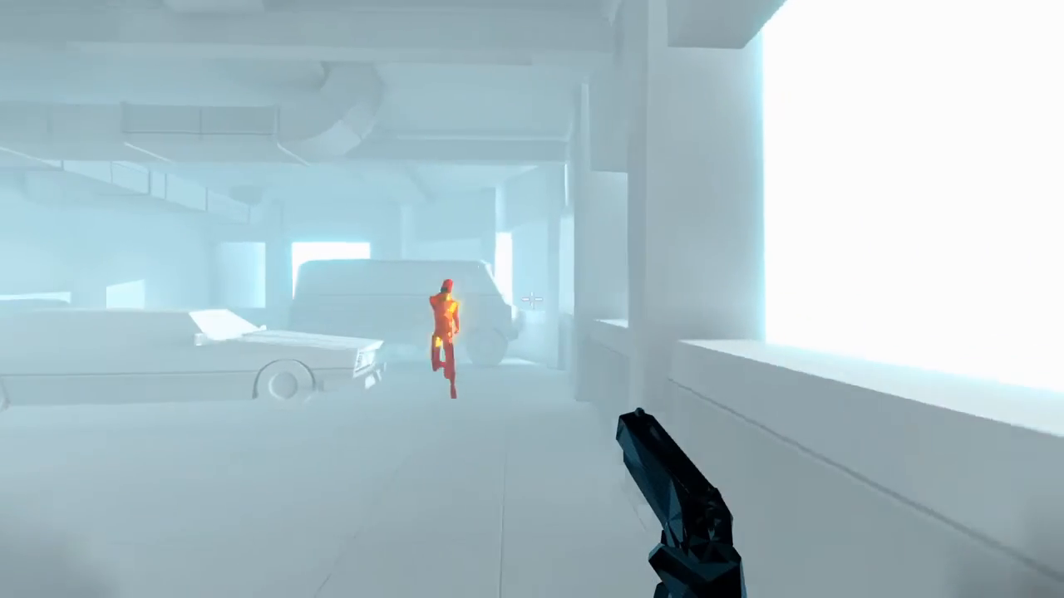
left_click(532, 299)
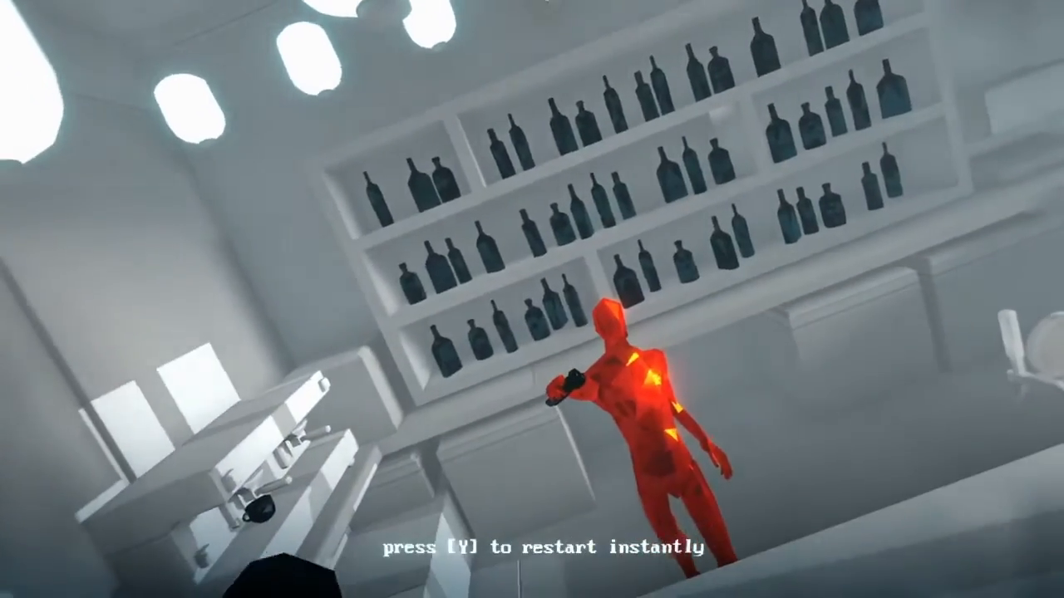
Restart the bar level instantly from the death screen
key("y")
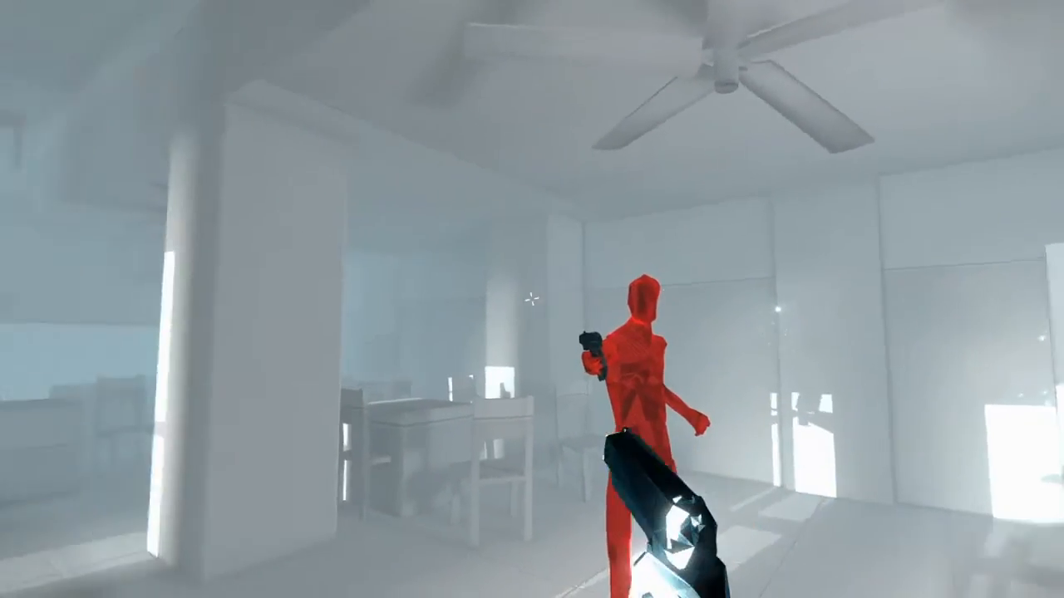
Shoot the red gunman standing in the dining room
left_click(532, 305)
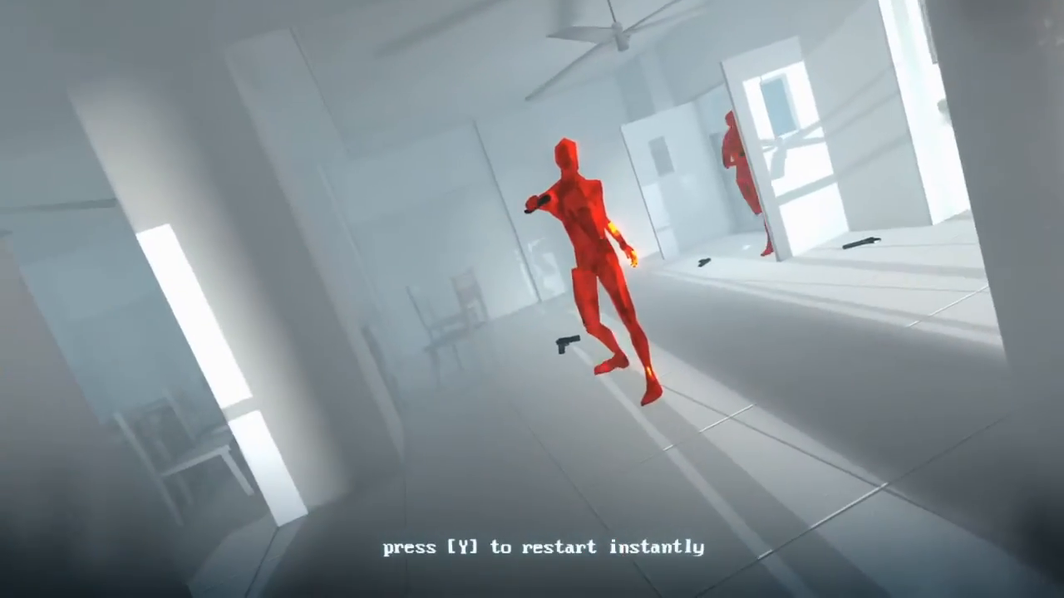
Restart and shoot the gunmen by the bar counter, hallway, bright doorway and fleeing from the bar
key("y")
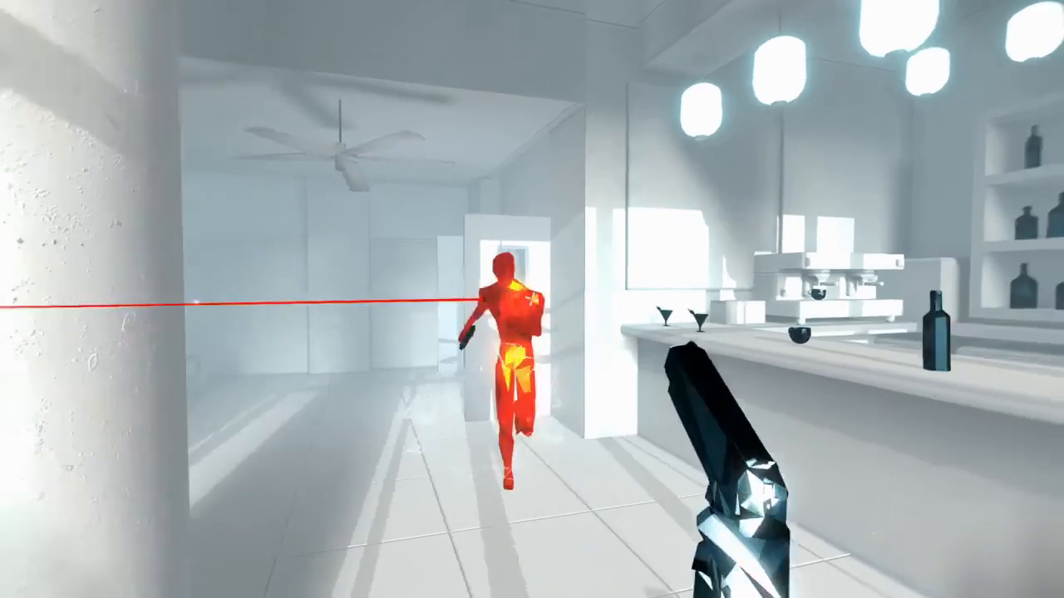
left_click(532, 299)
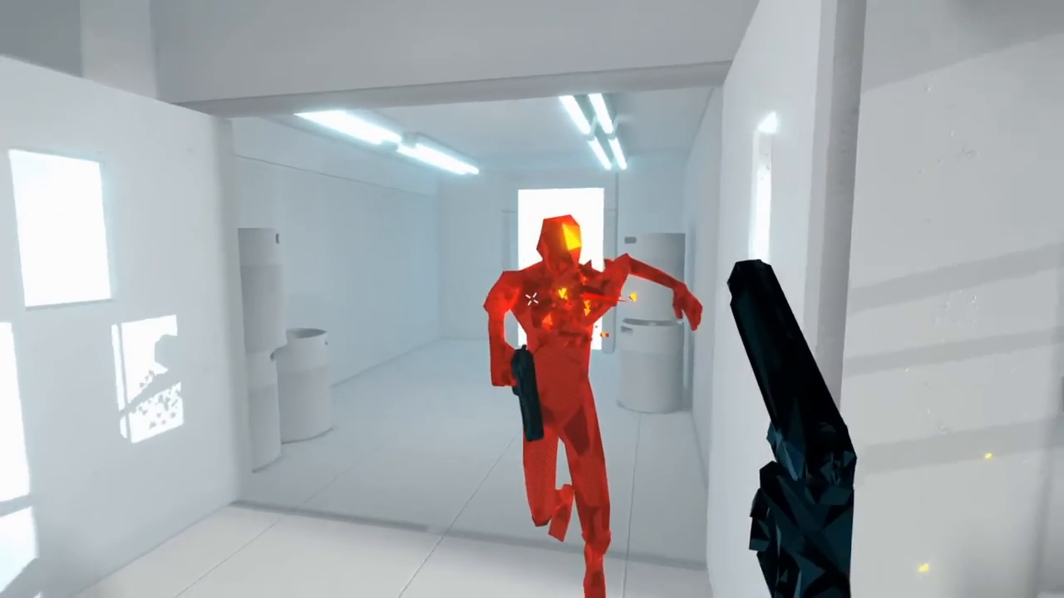
left_click(531, 300)
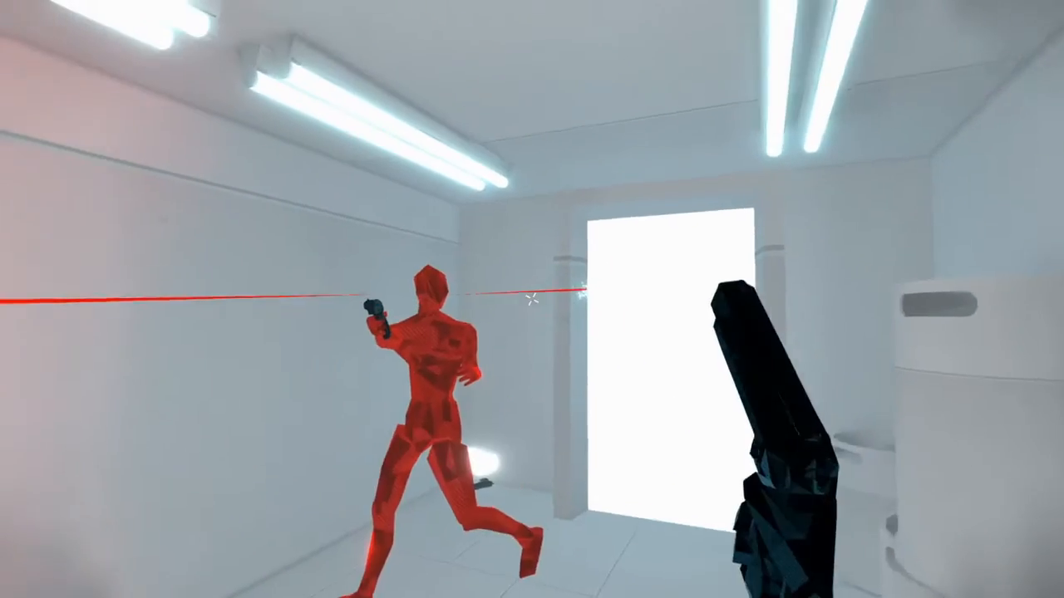
left_click(532, 300)
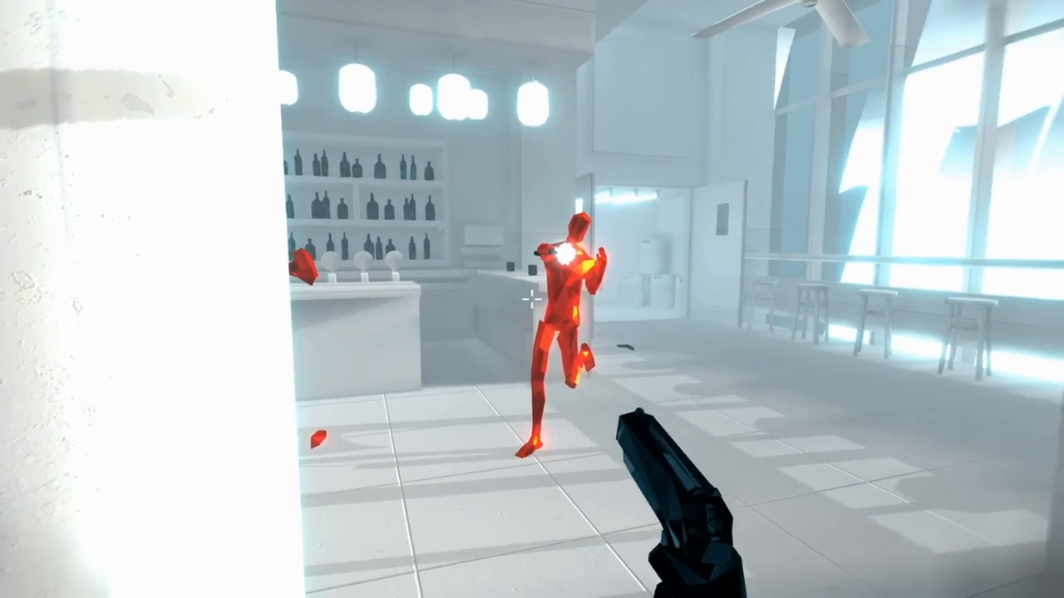
left_click(532, 299)
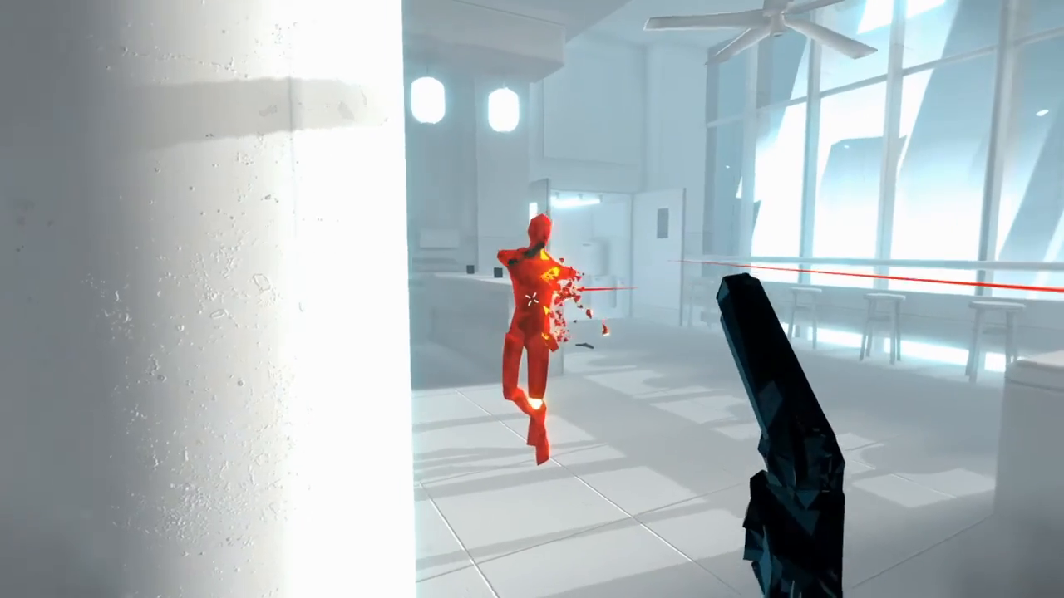